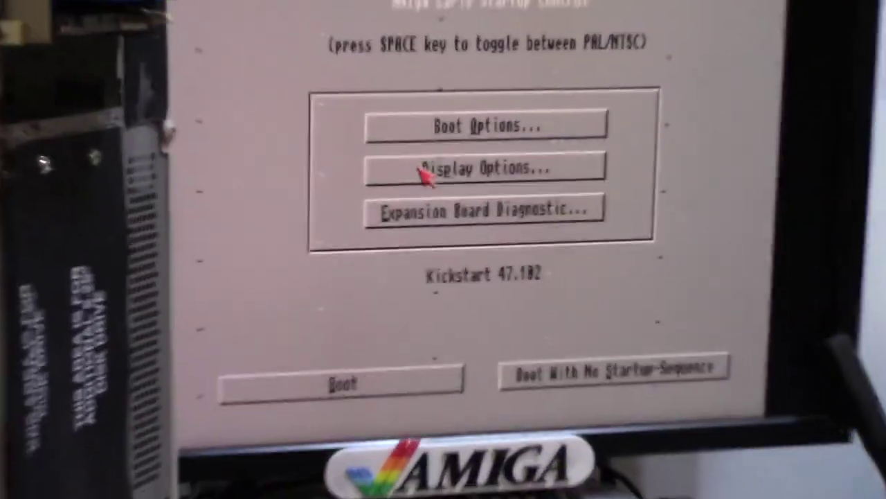
pyautogui.click(490, 208)
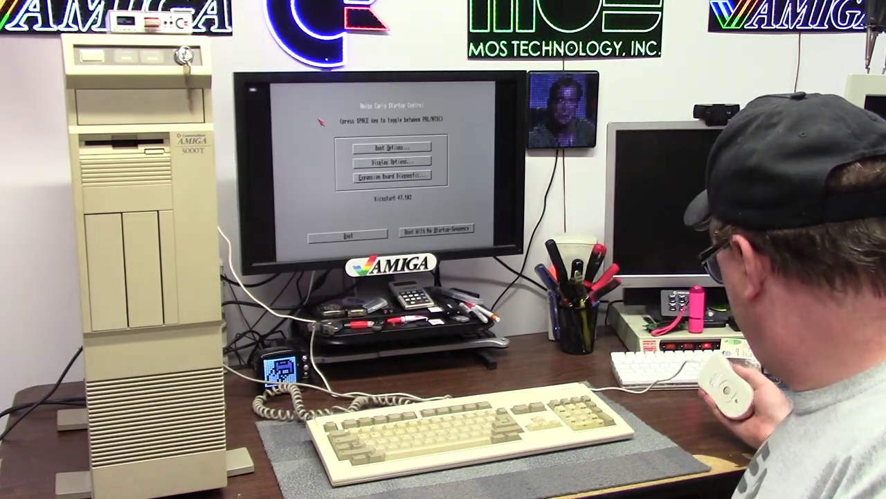
pyautogui.click(387, 147)
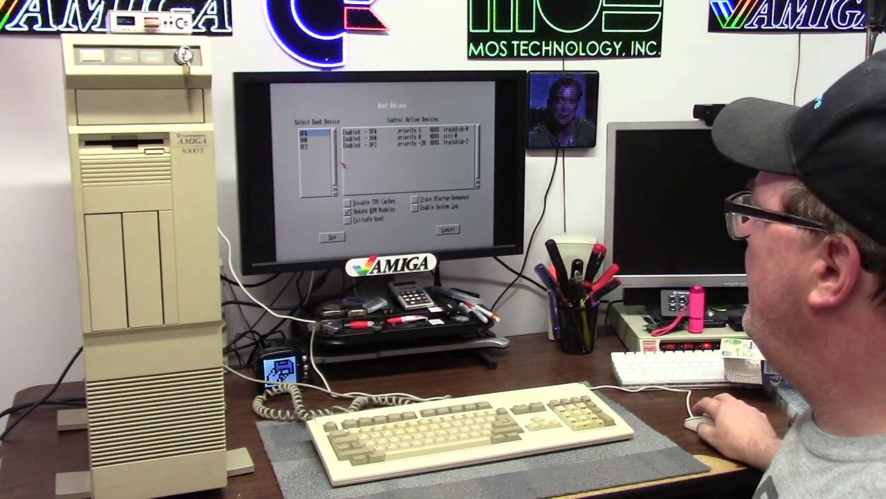